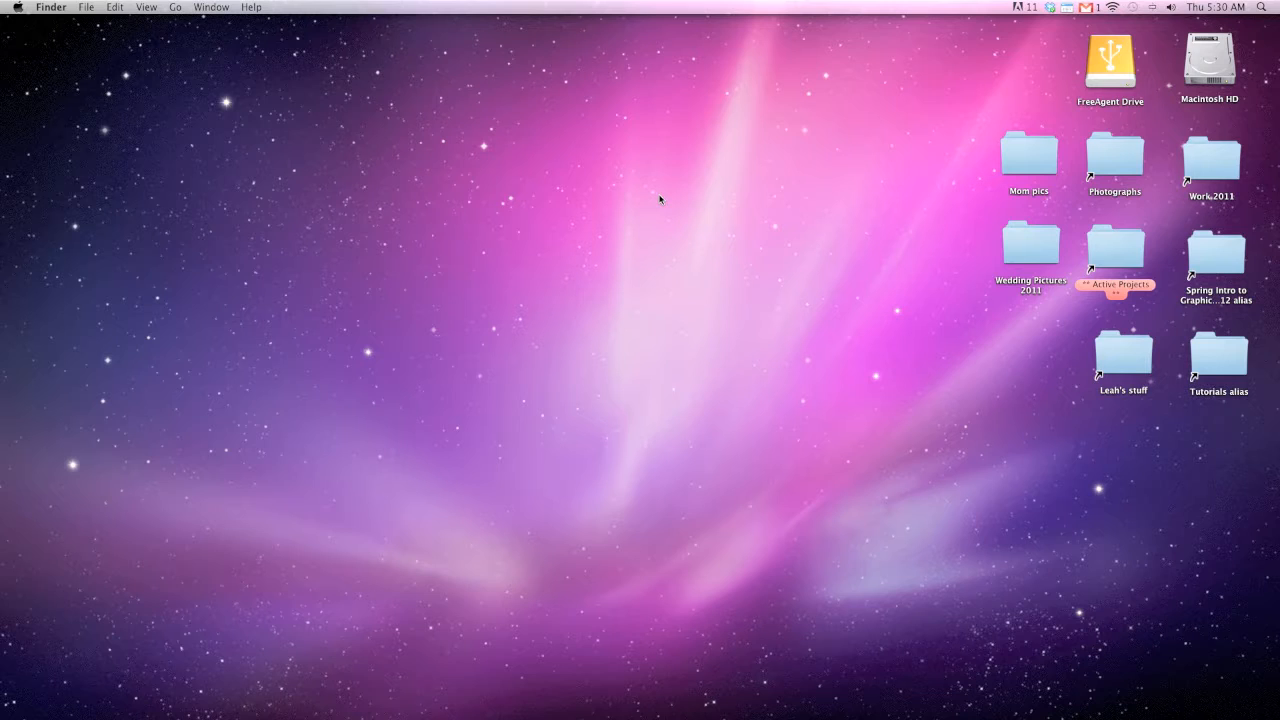
pyautogui.moveTo(524, 190)
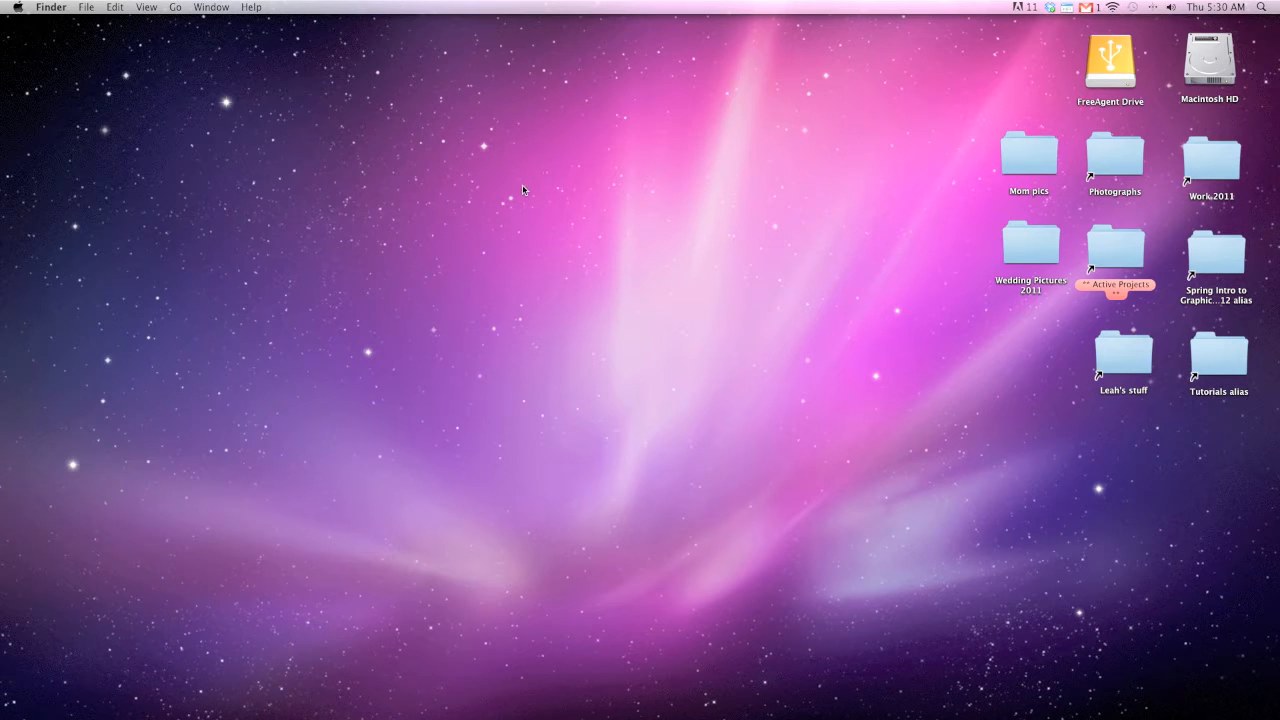
pyautogui.moveTo(780, 278)
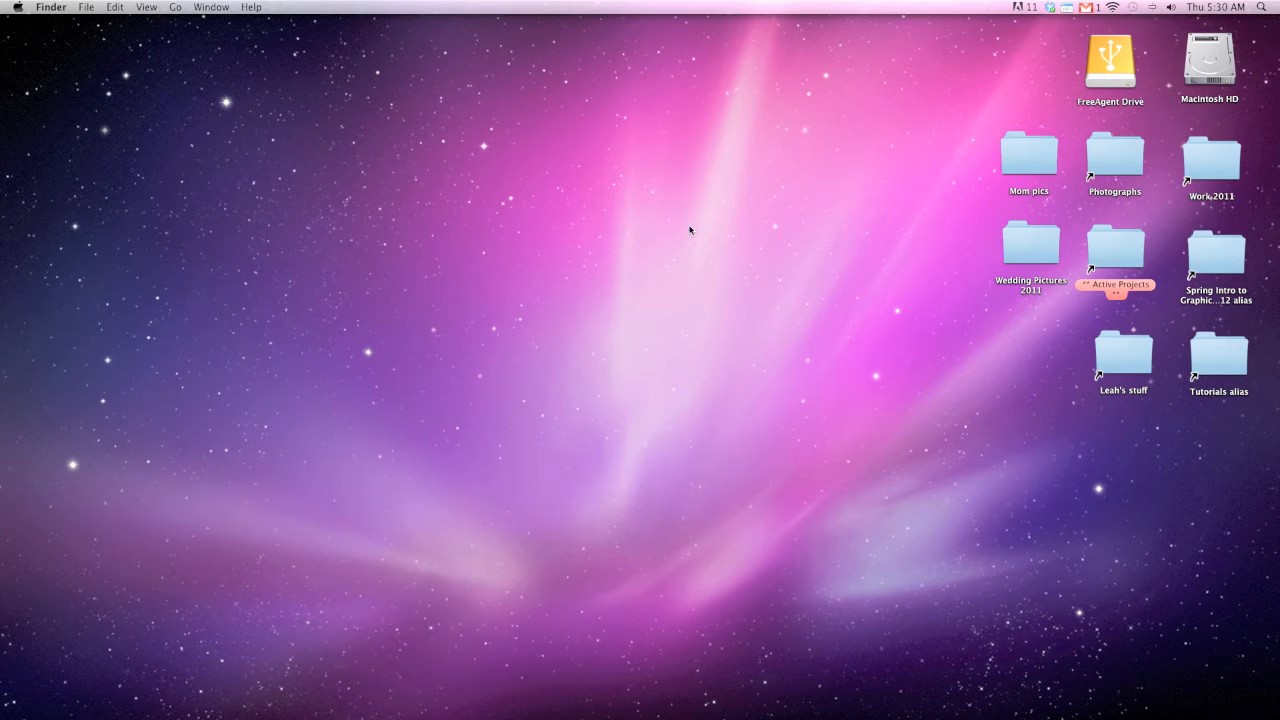
pyautogui.moveTo(564, 240)
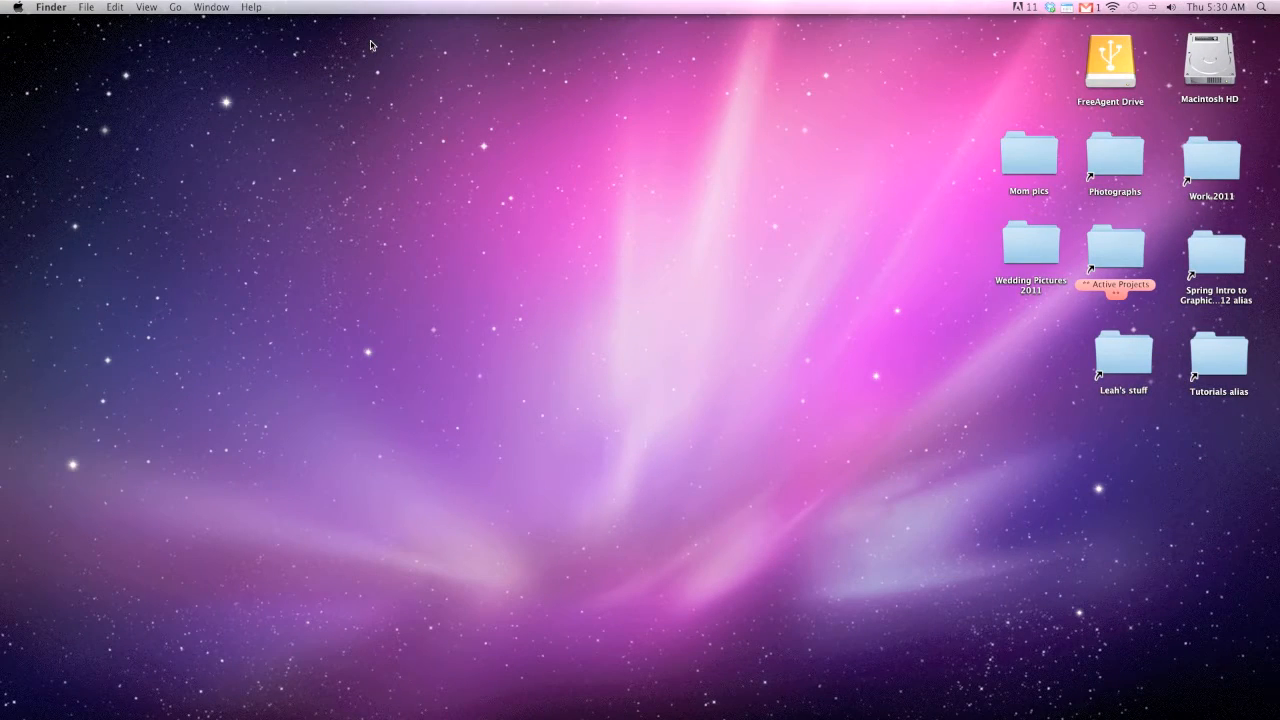
pyautogui.moveTo(426, 40)
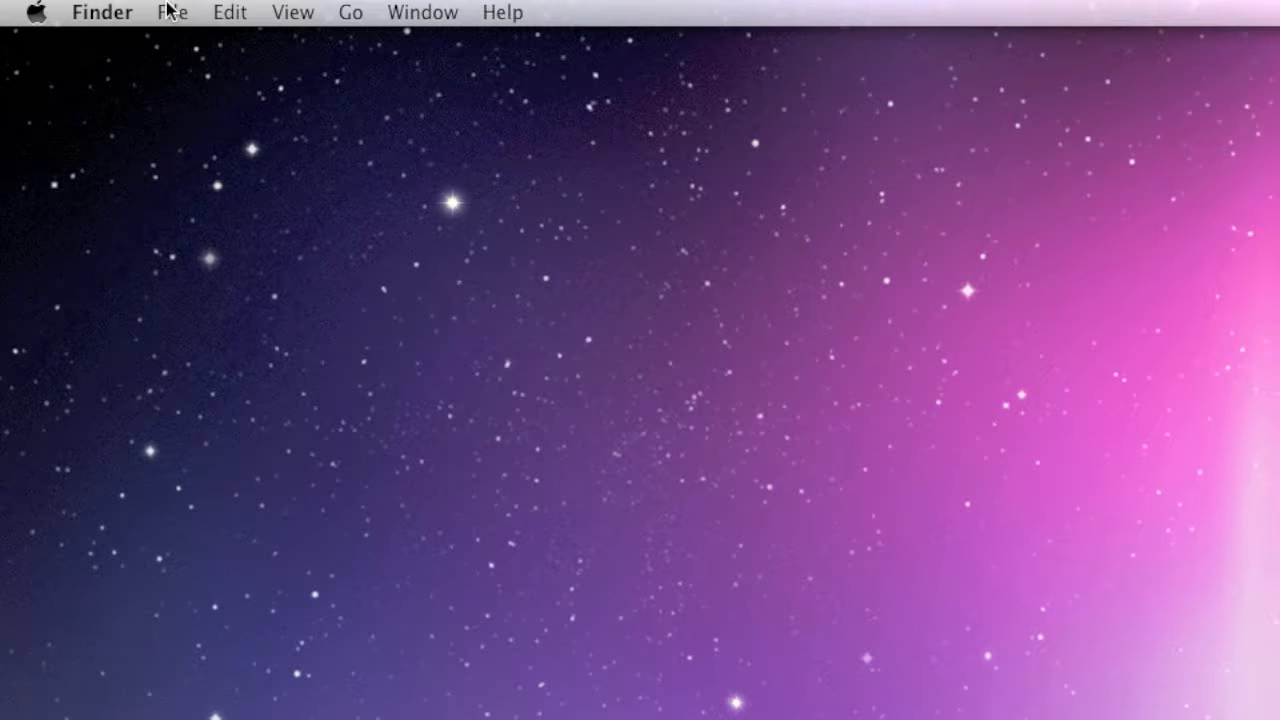
# Step: Browse the Finder, Edit, Go, Window and View menus in the menu bar, then dismiss them
pyautogui.click(100, 12)
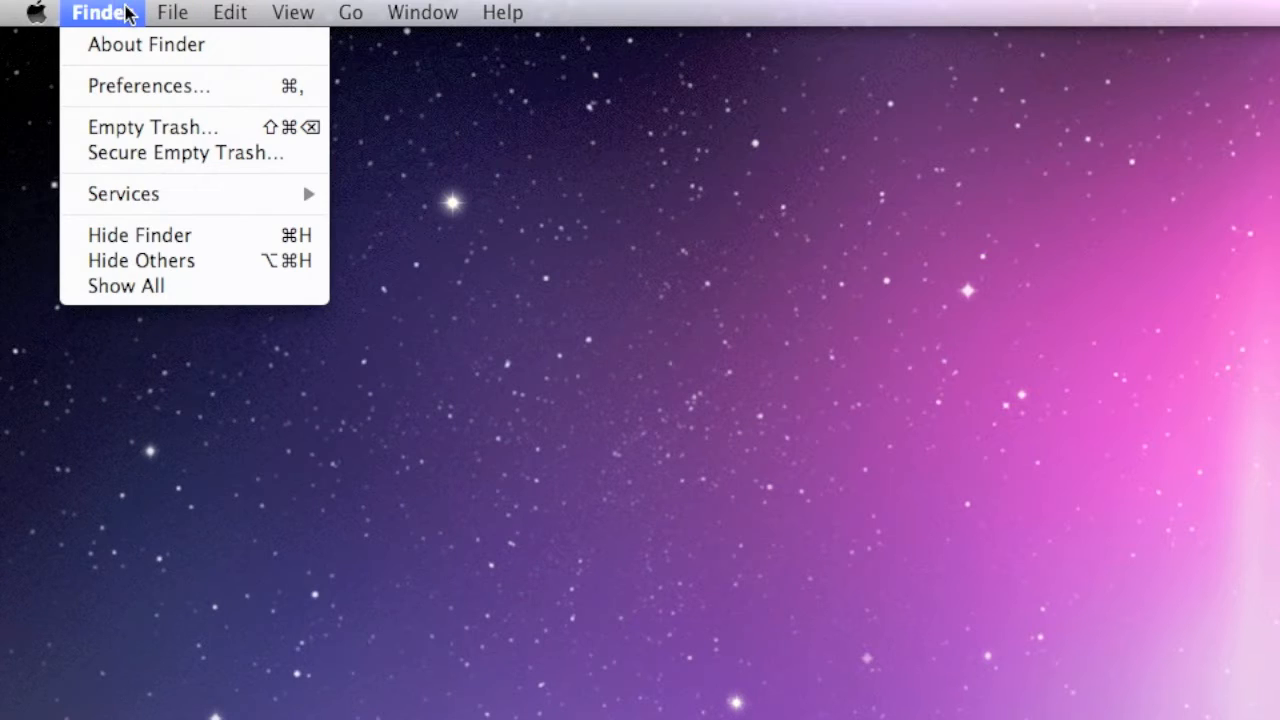
pyautogui.click(230, 12)
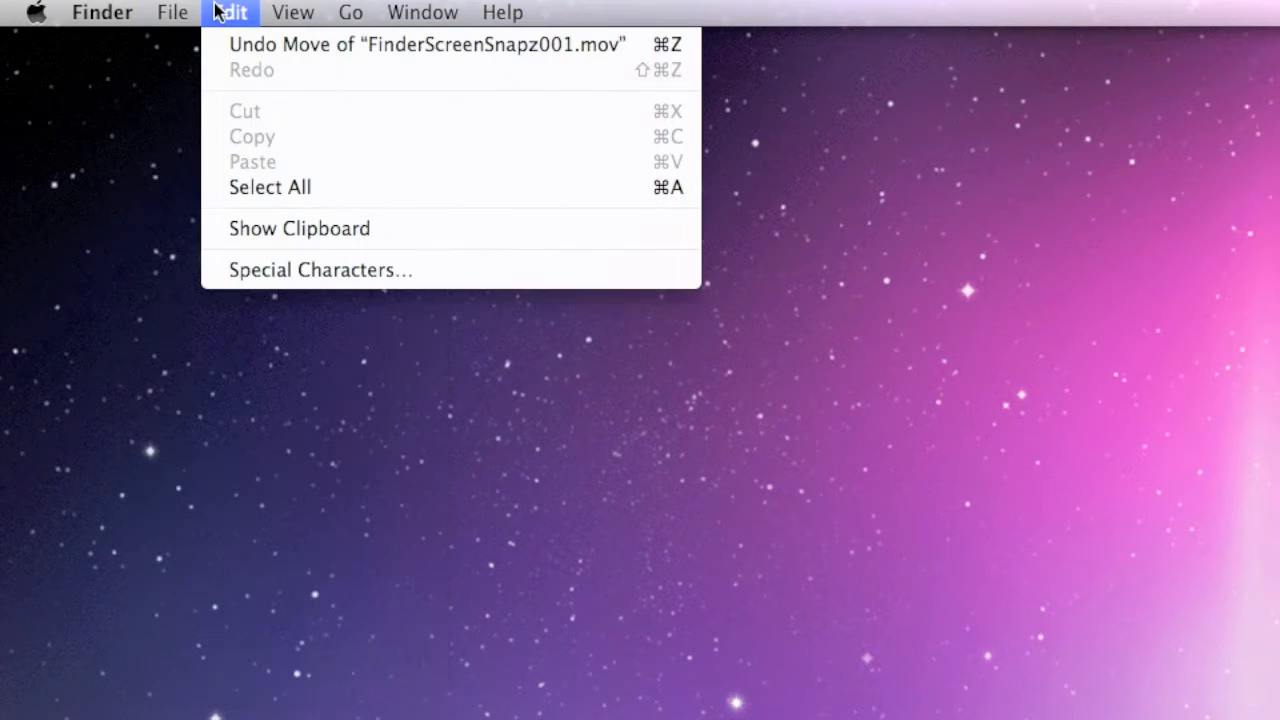
pyautogui.click(350, 12)
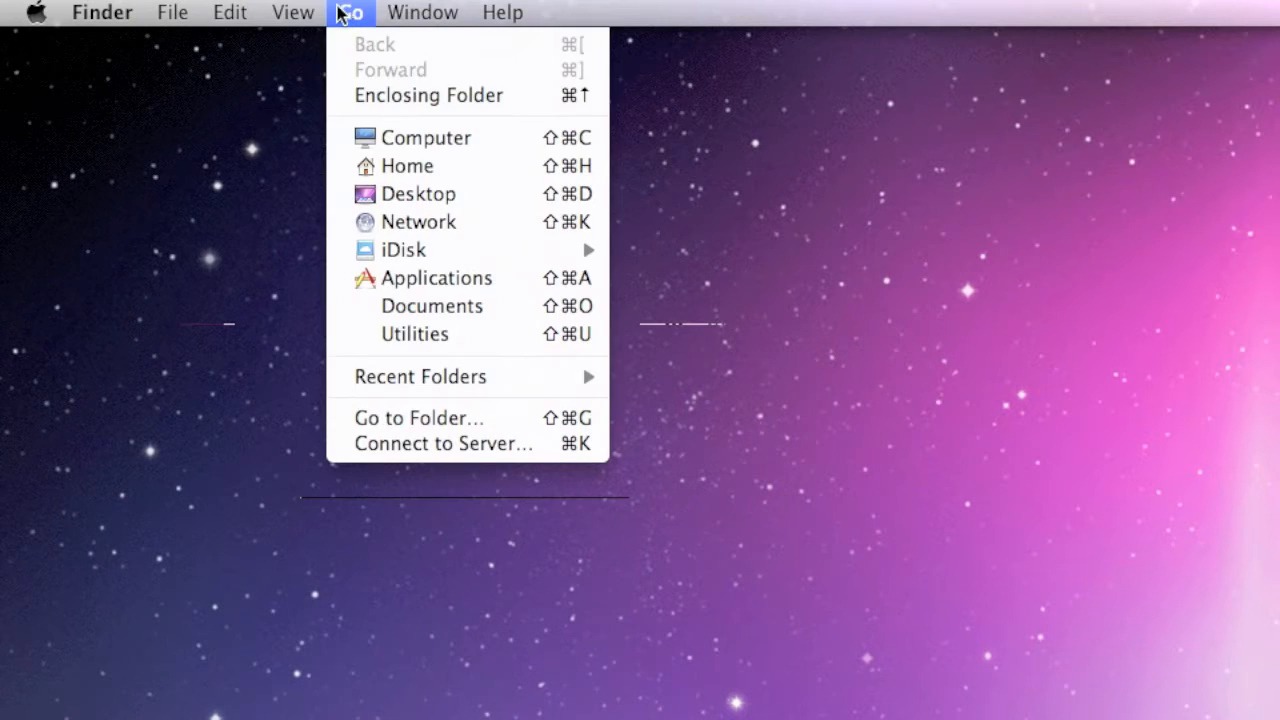
pyautogui.click(422, 12)
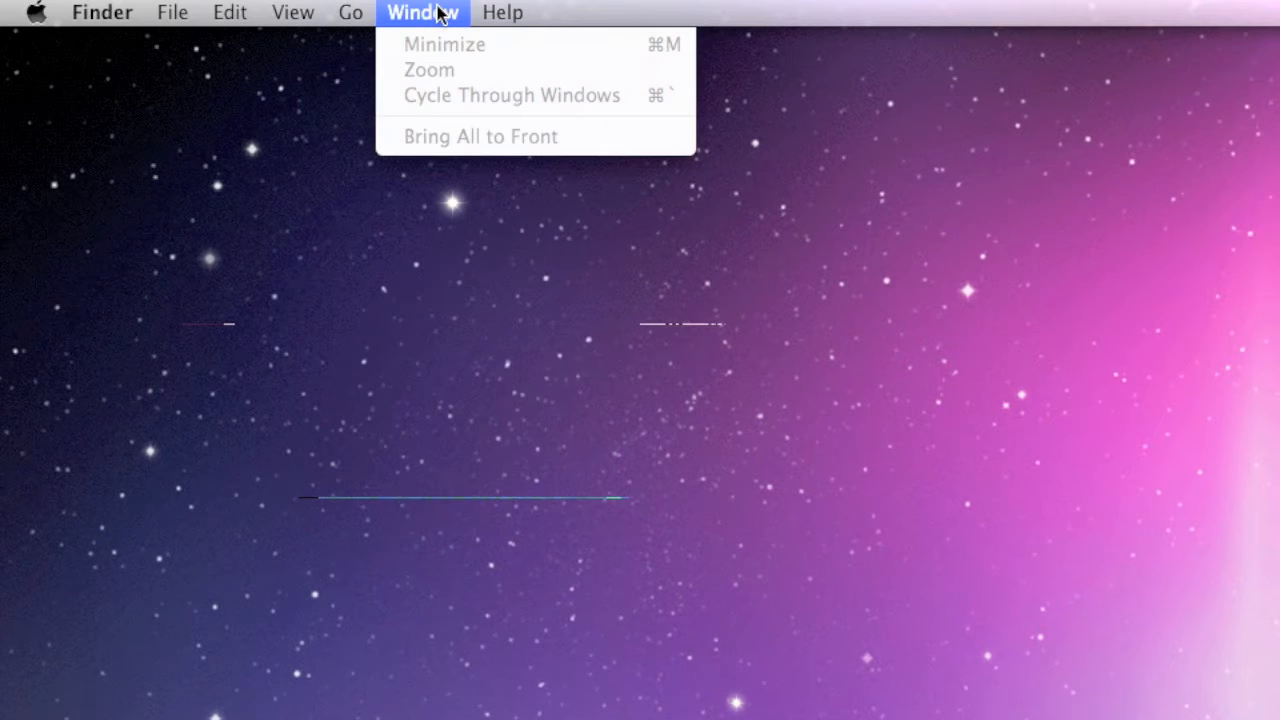
pyautogui.click(292, 12)
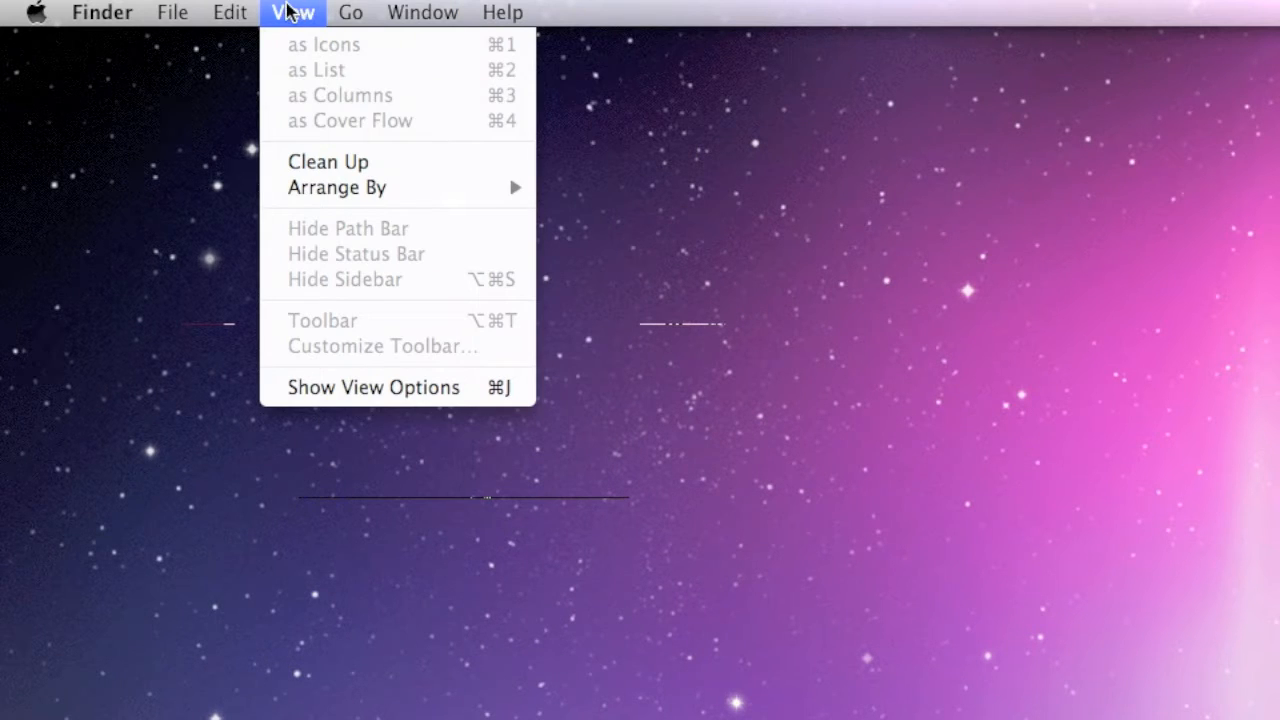
pyautogui.click(100, 12)
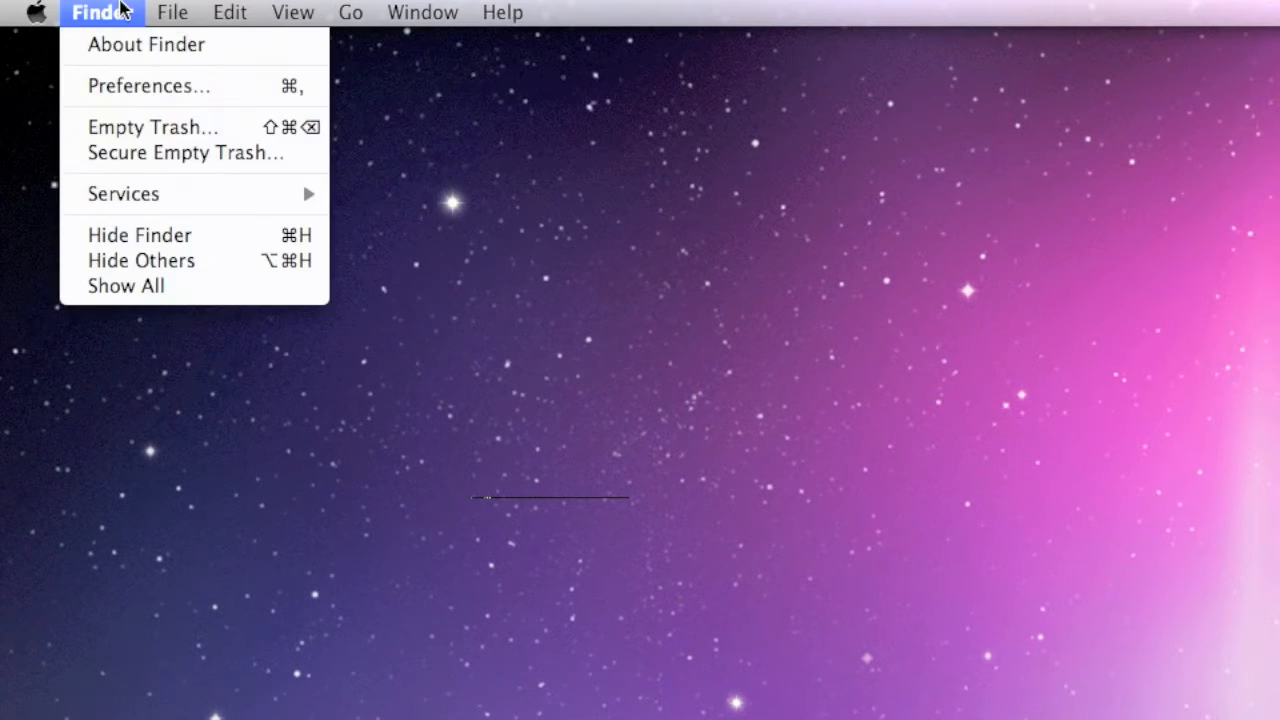
pyautogui.click(36, 12)
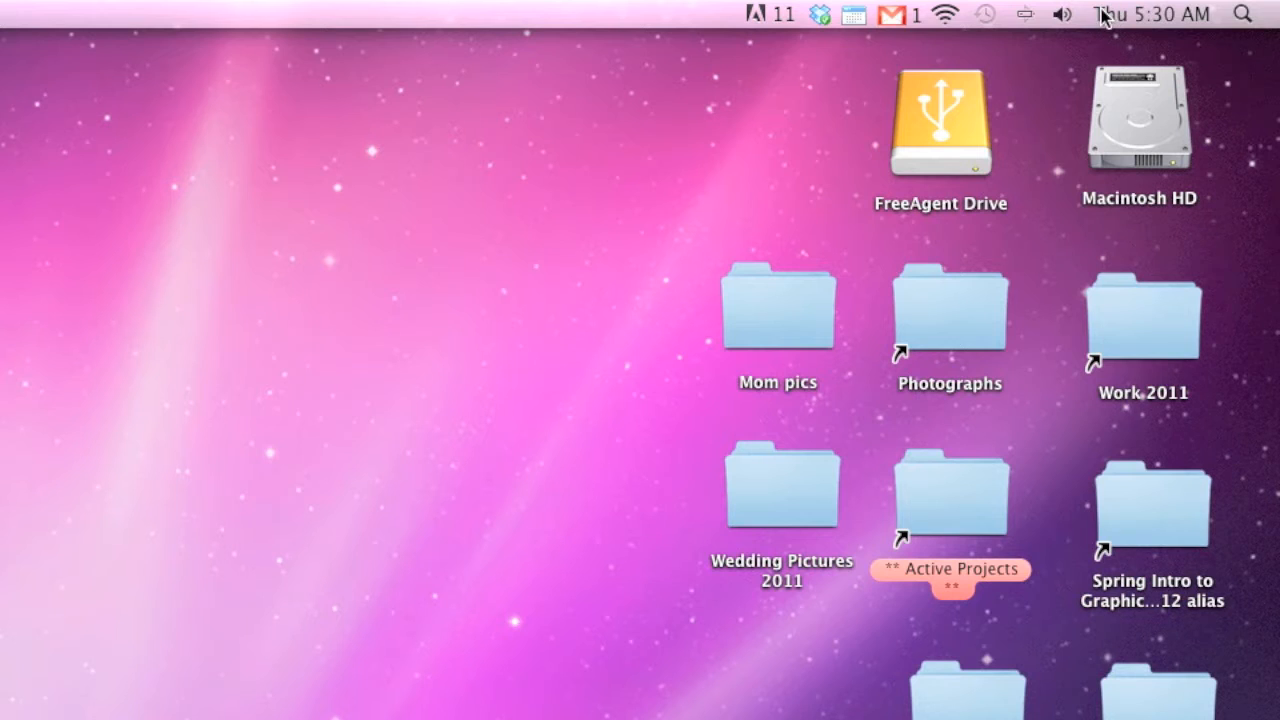
# Step: Check the menu-bar clock's date options and the system volume control without changing anything
pyautogui.click(1242, 14)
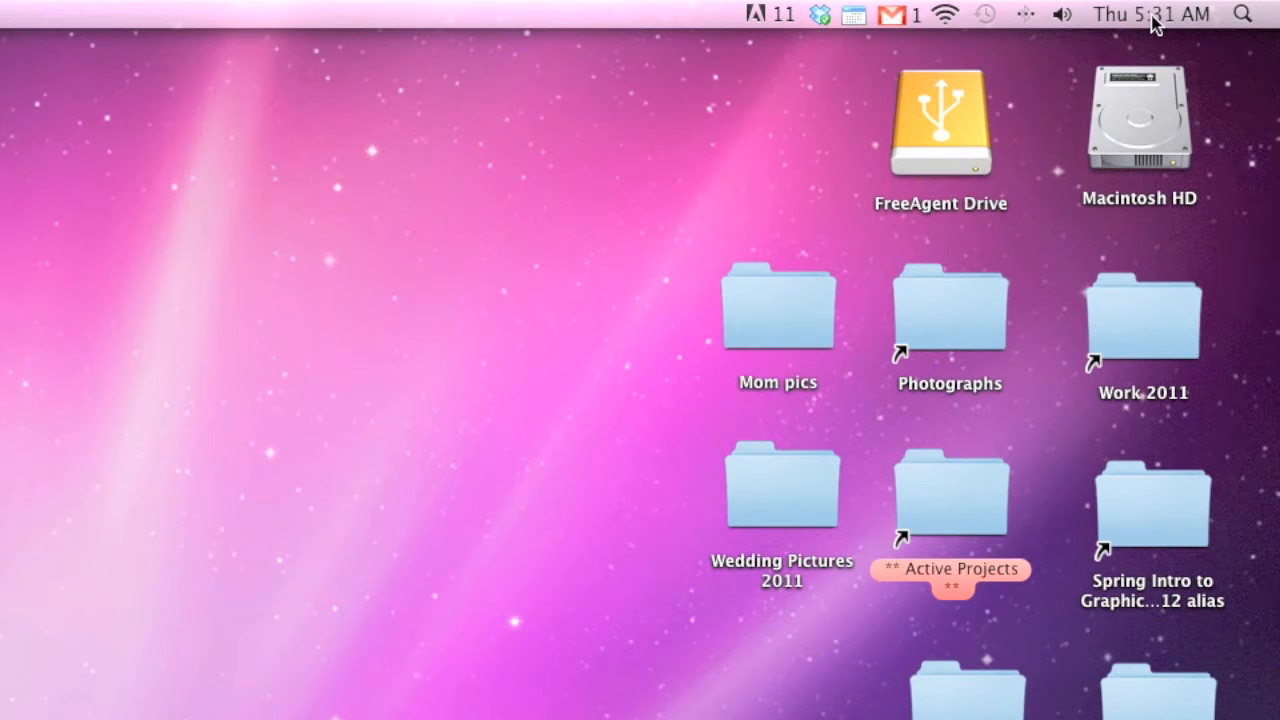
pyautogui.click(1150, 14)
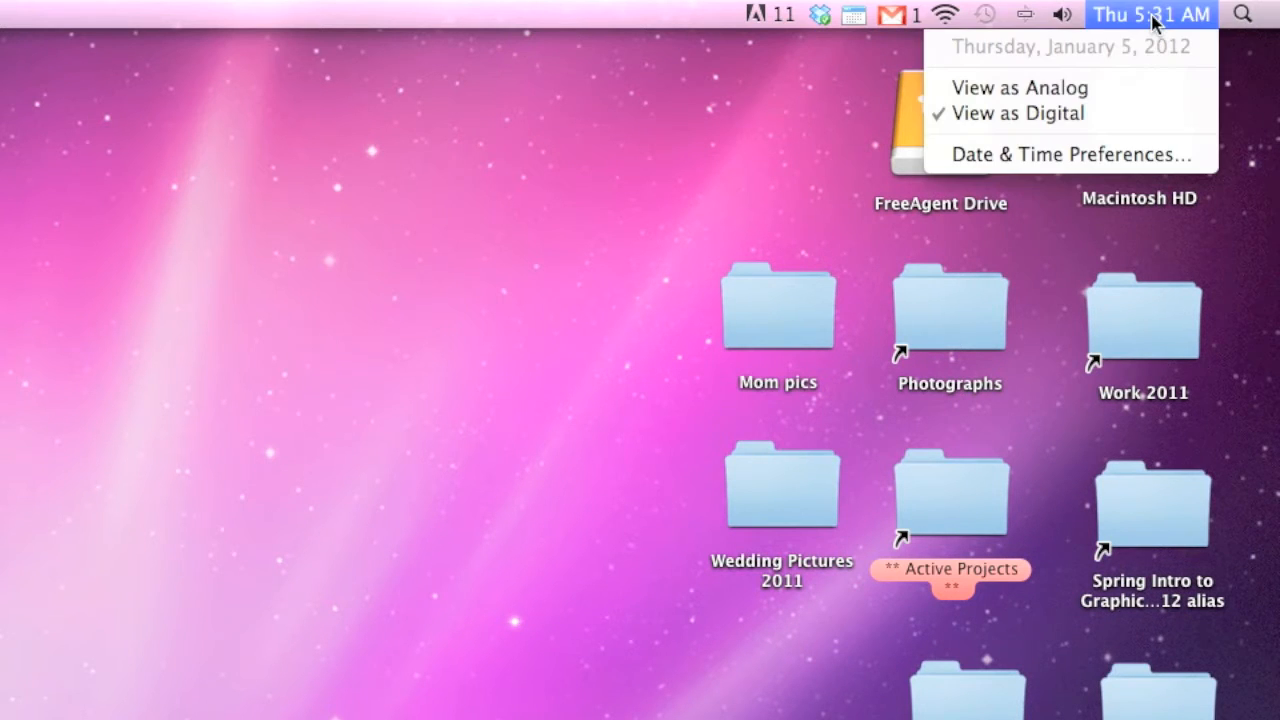
pyautogui.click(1150, 14)
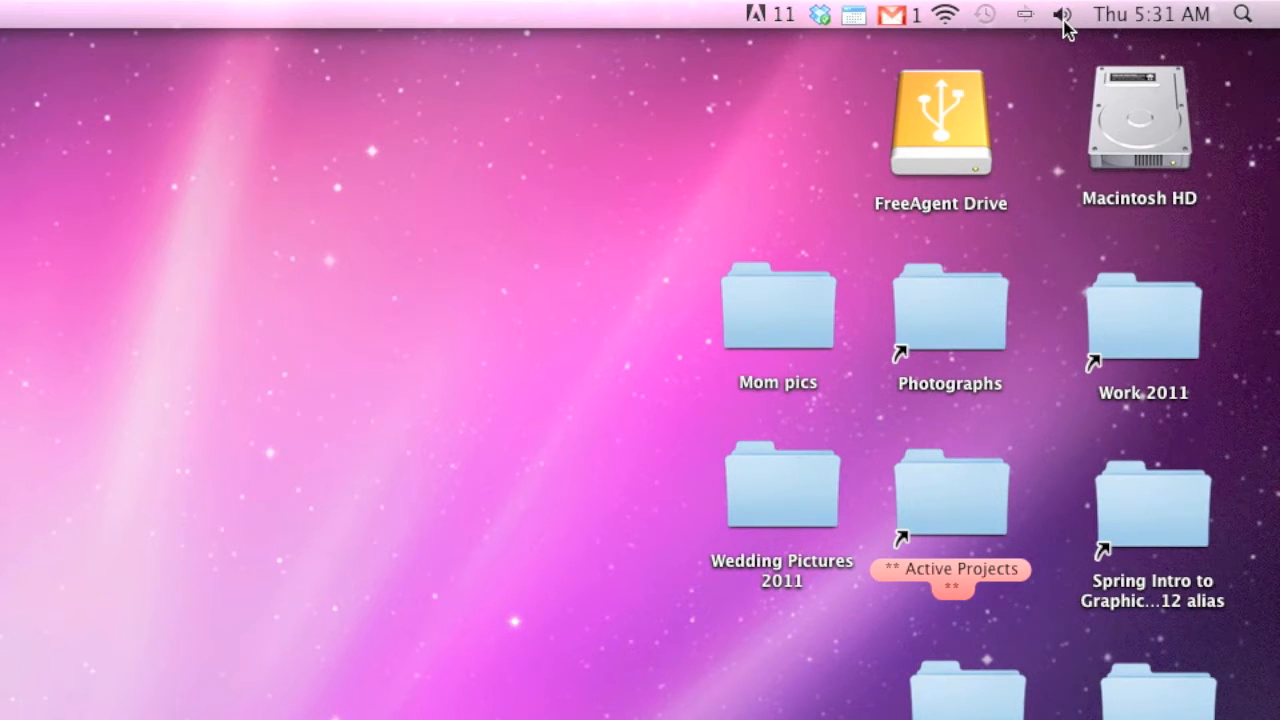
pyautogui.click(1062, 14)
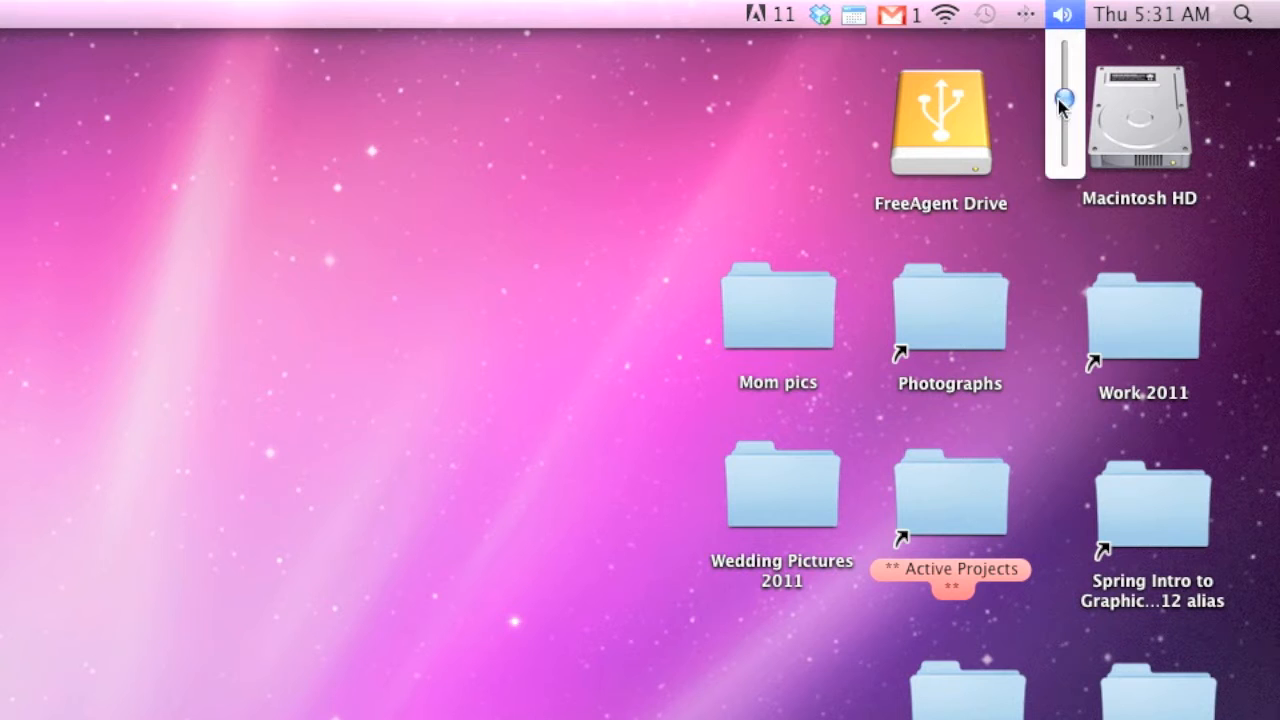
pyautogui.click(1062, 14)
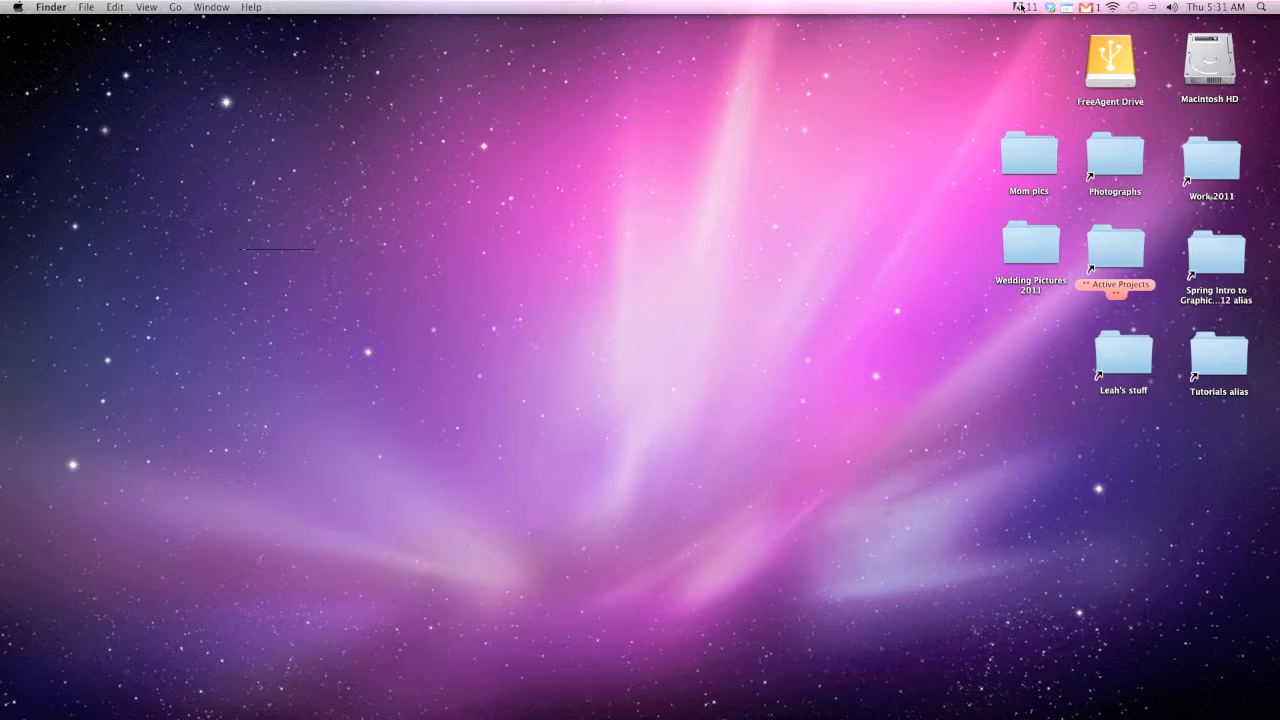
pyautogui.moveTo(886, 364)
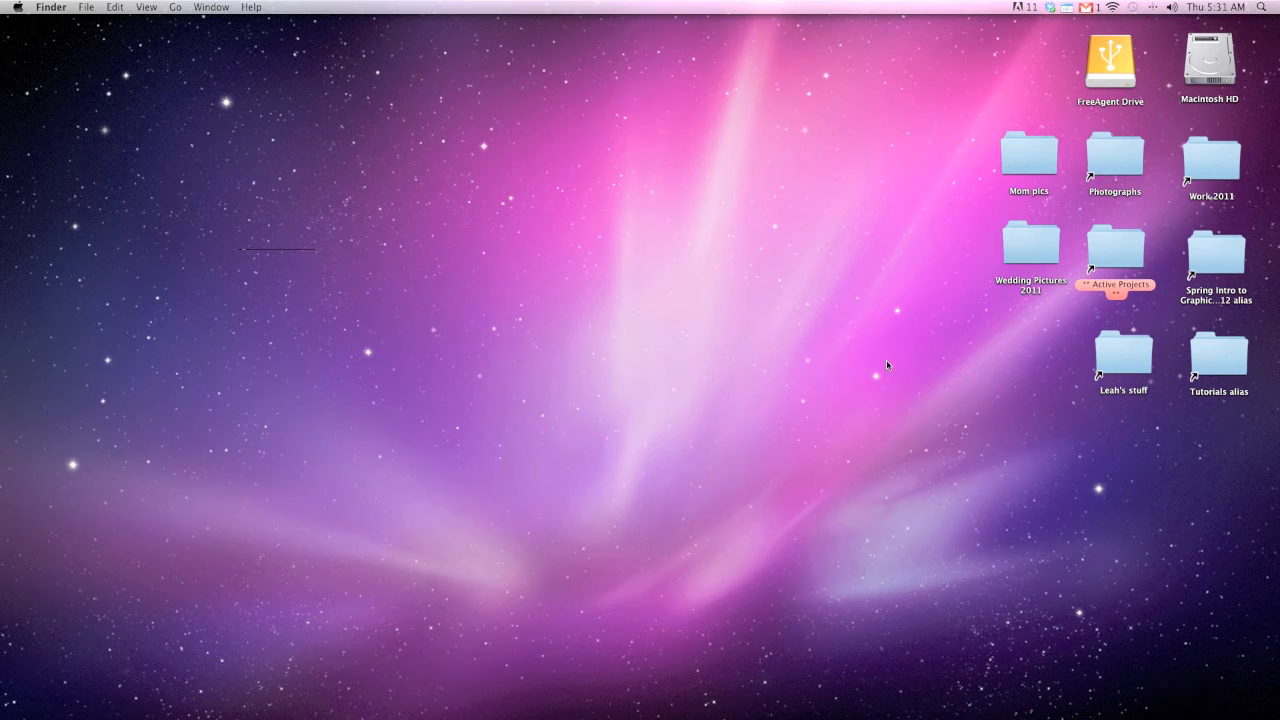
pyautogui.moveTo(516, 214)
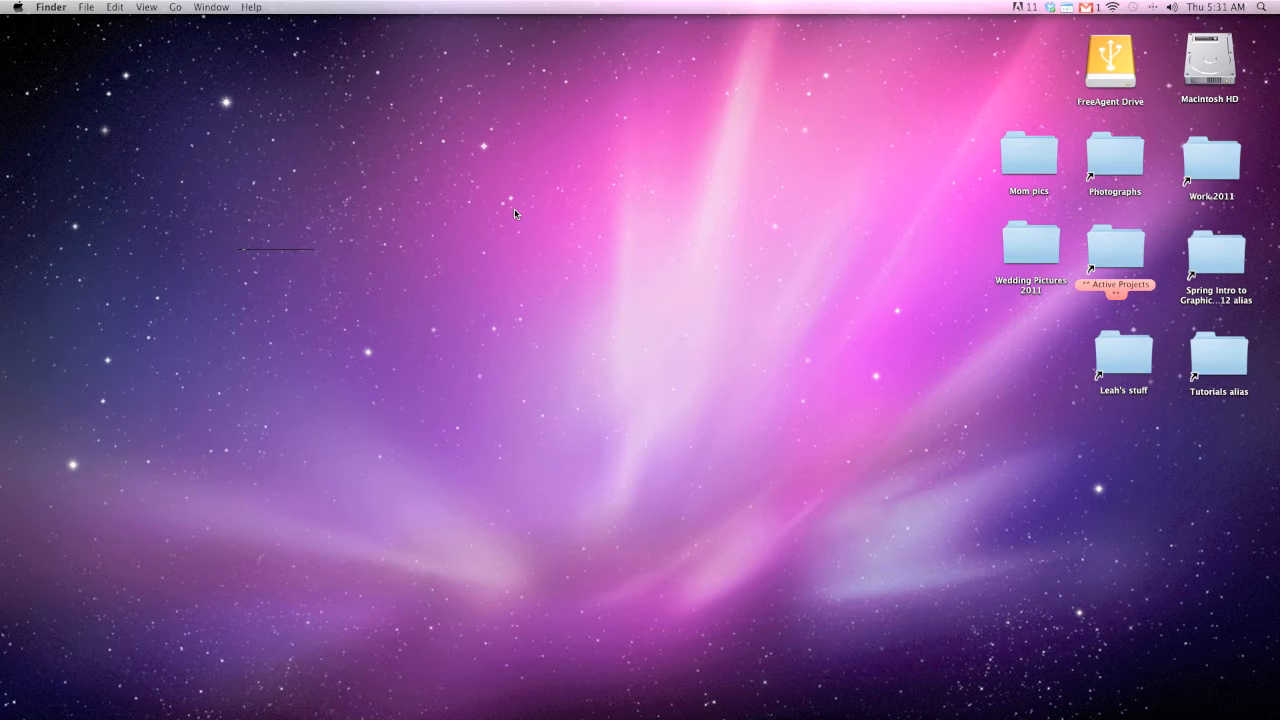
pyautogui.moveTo(620, 244)
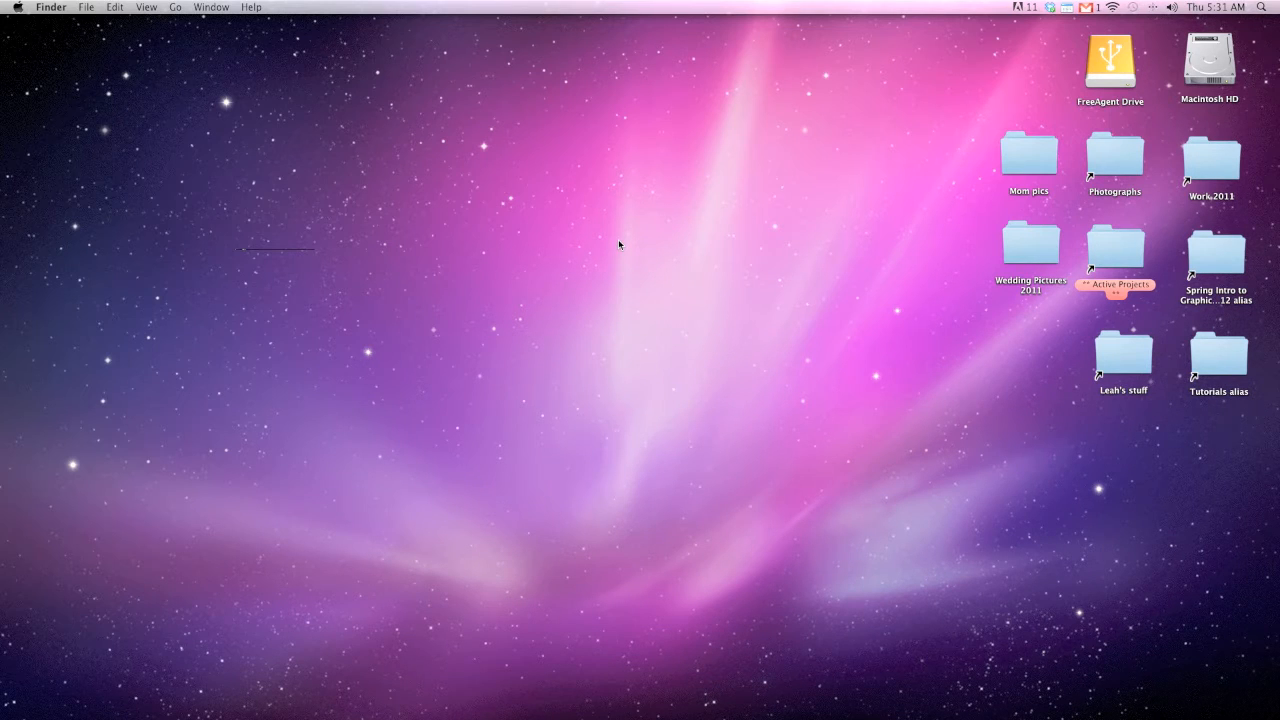
# Step: Select the FreeAgent Drive desktop icon, then open the Downloads stack and scroll through its grid
pyautogui.click(1110, 64)
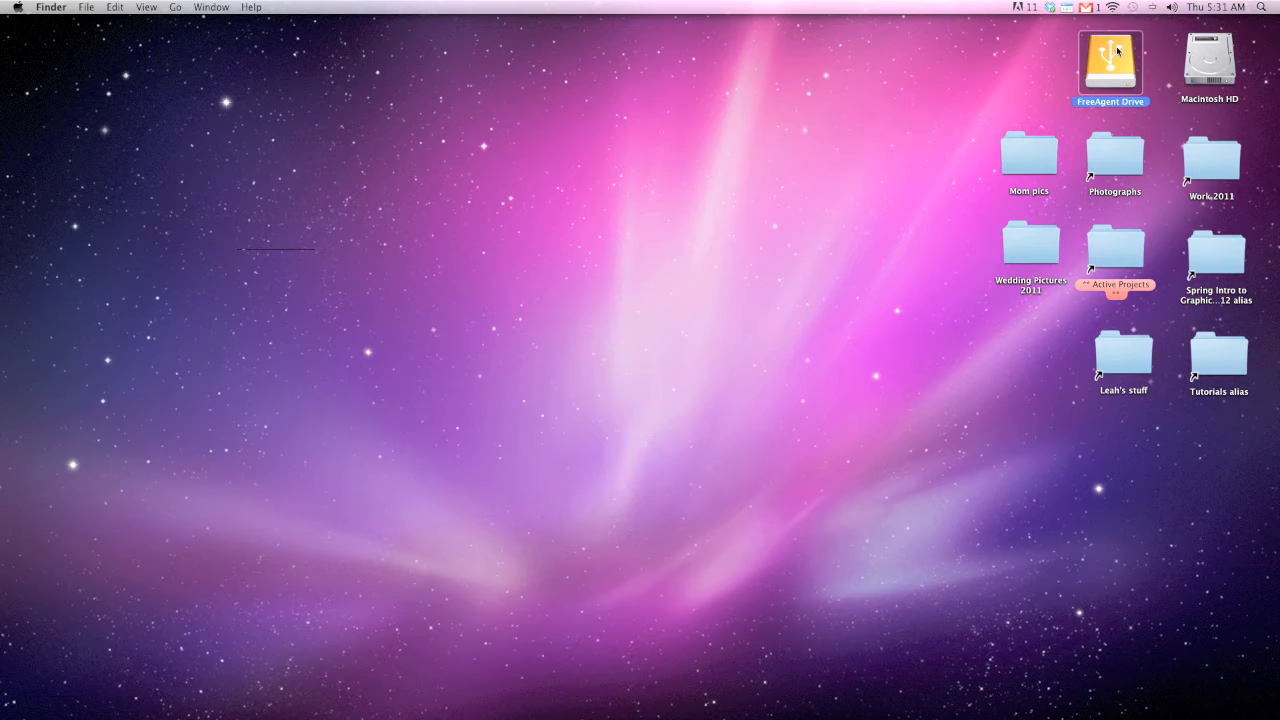
pyautogui.click(1036, 76)
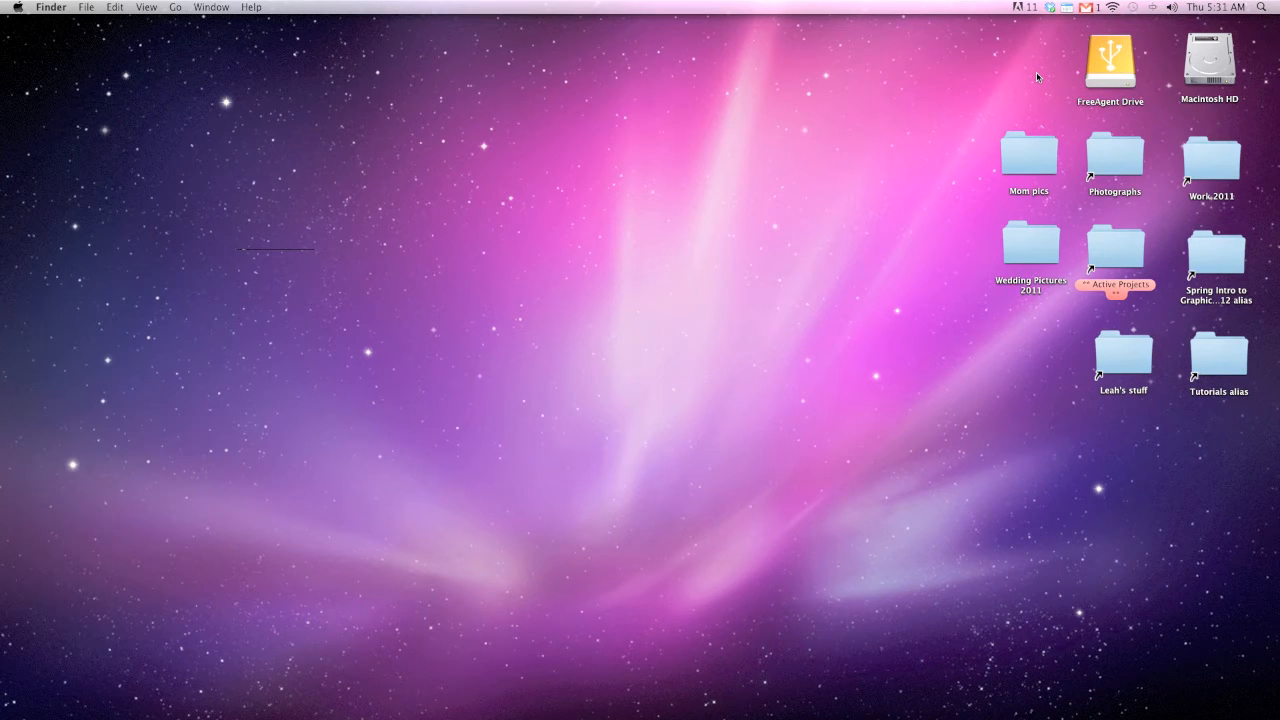
pyautogui.moveTo(844, 218)
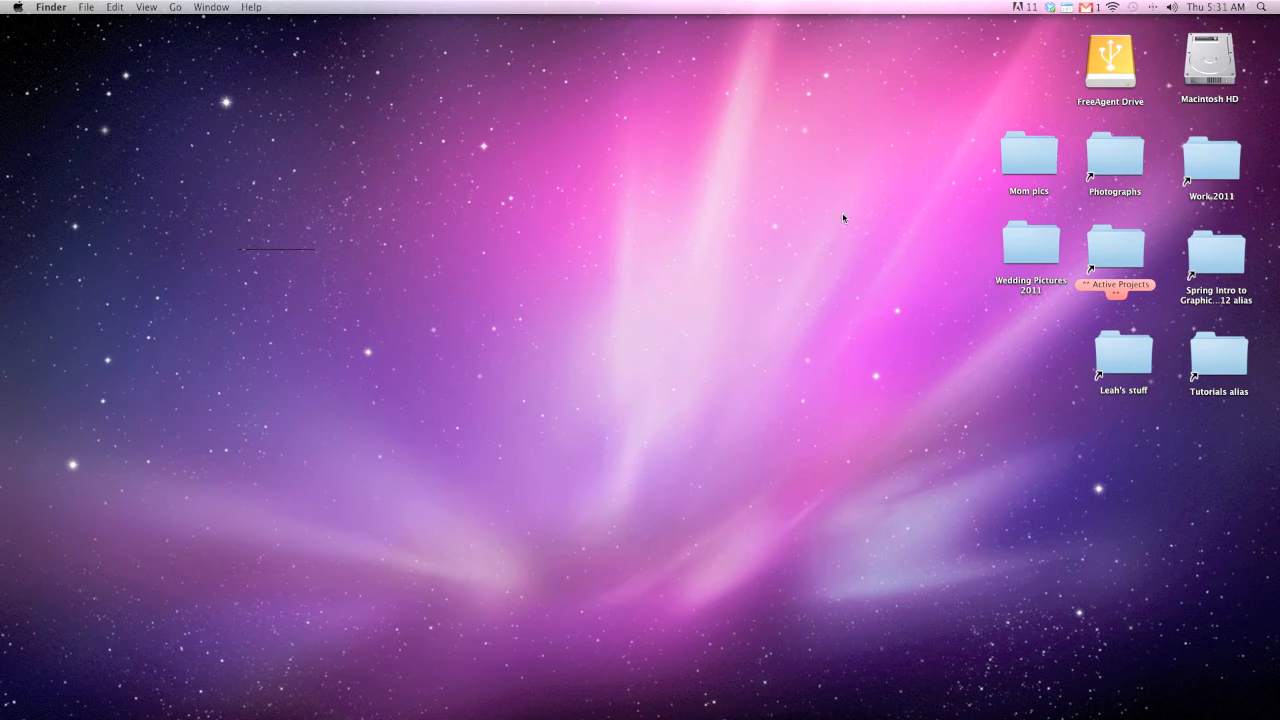
pyautogui.moveTo(664, 358)
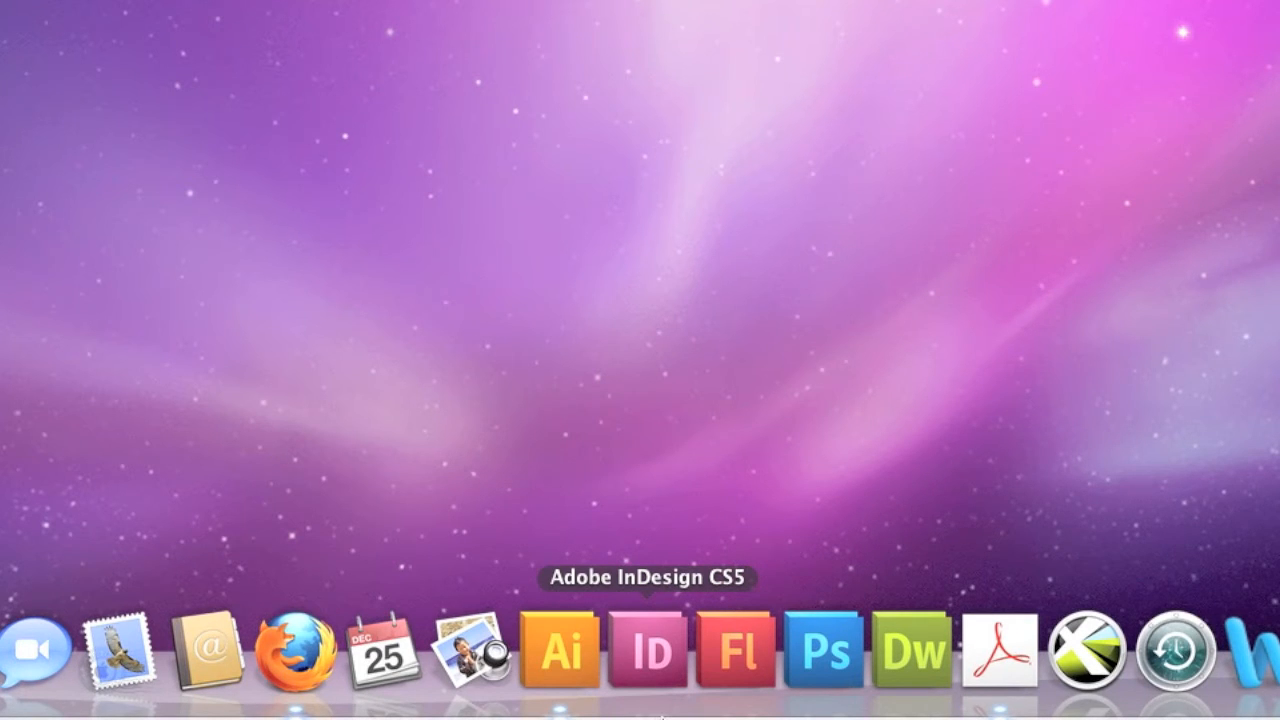
pyautogui.moveTo(736, 656)
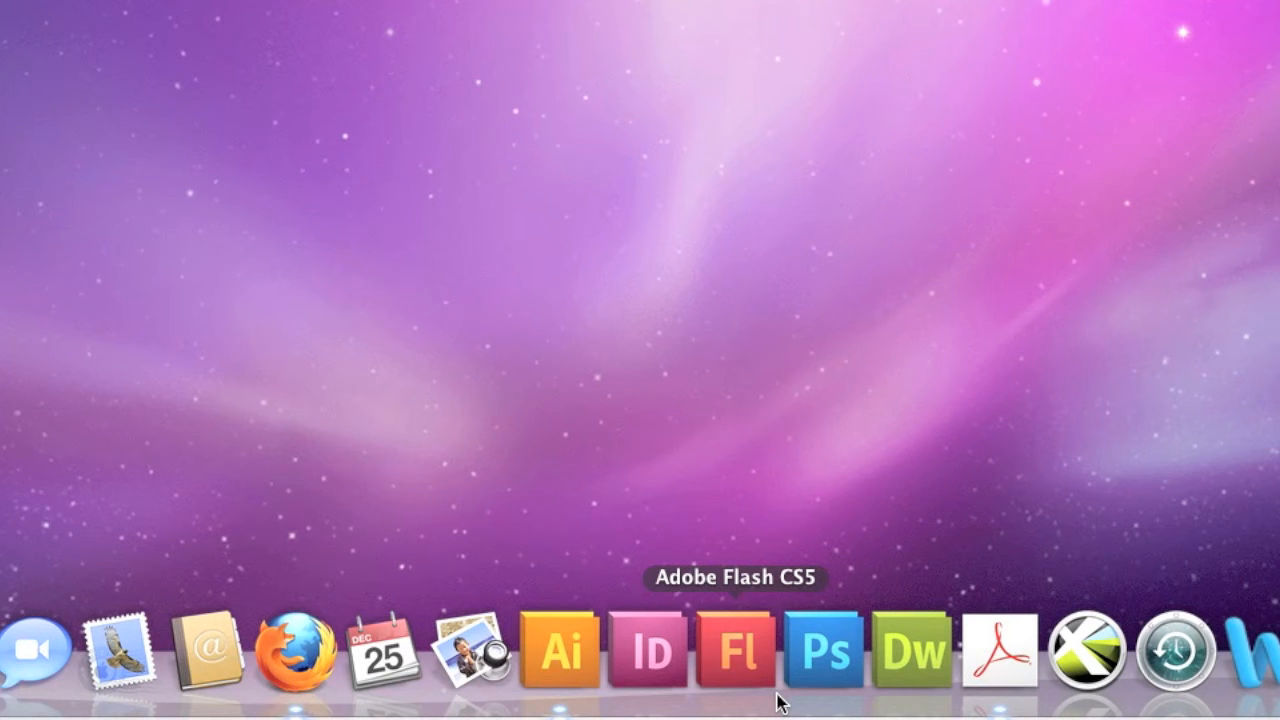
pyautogui.moveTo(822, 652)
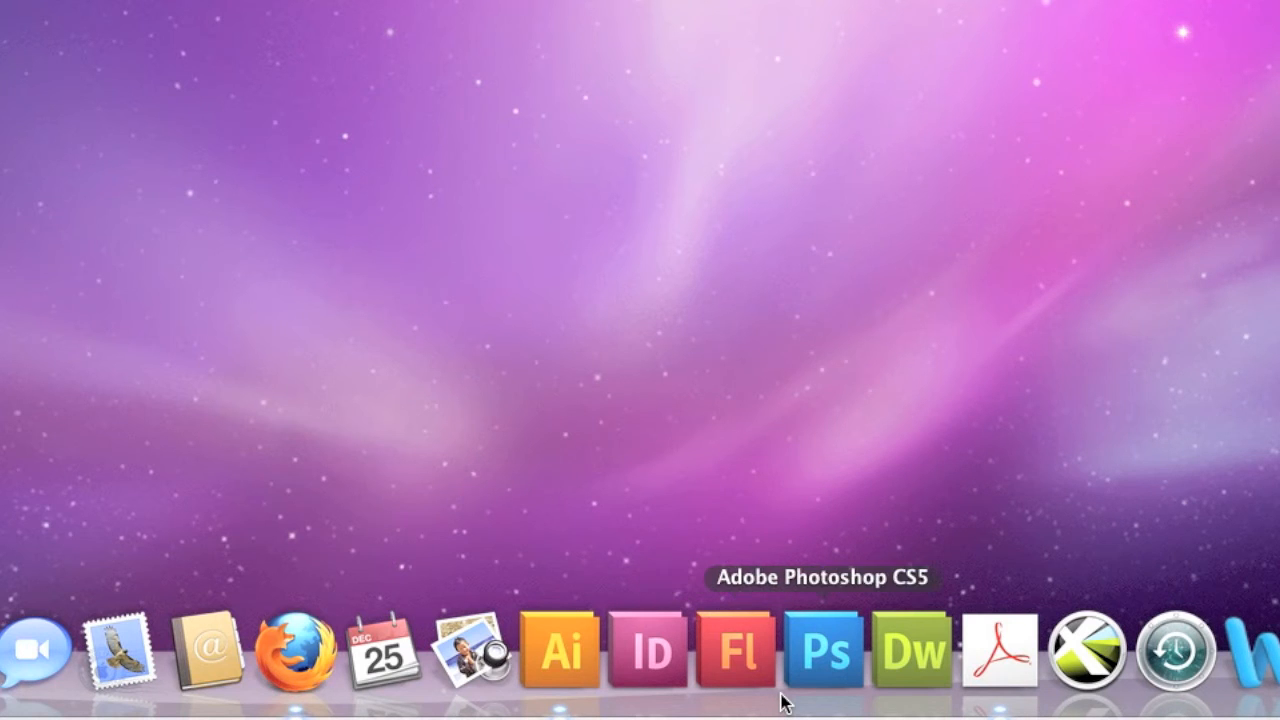
pyautogui.moveTo(560, 656)
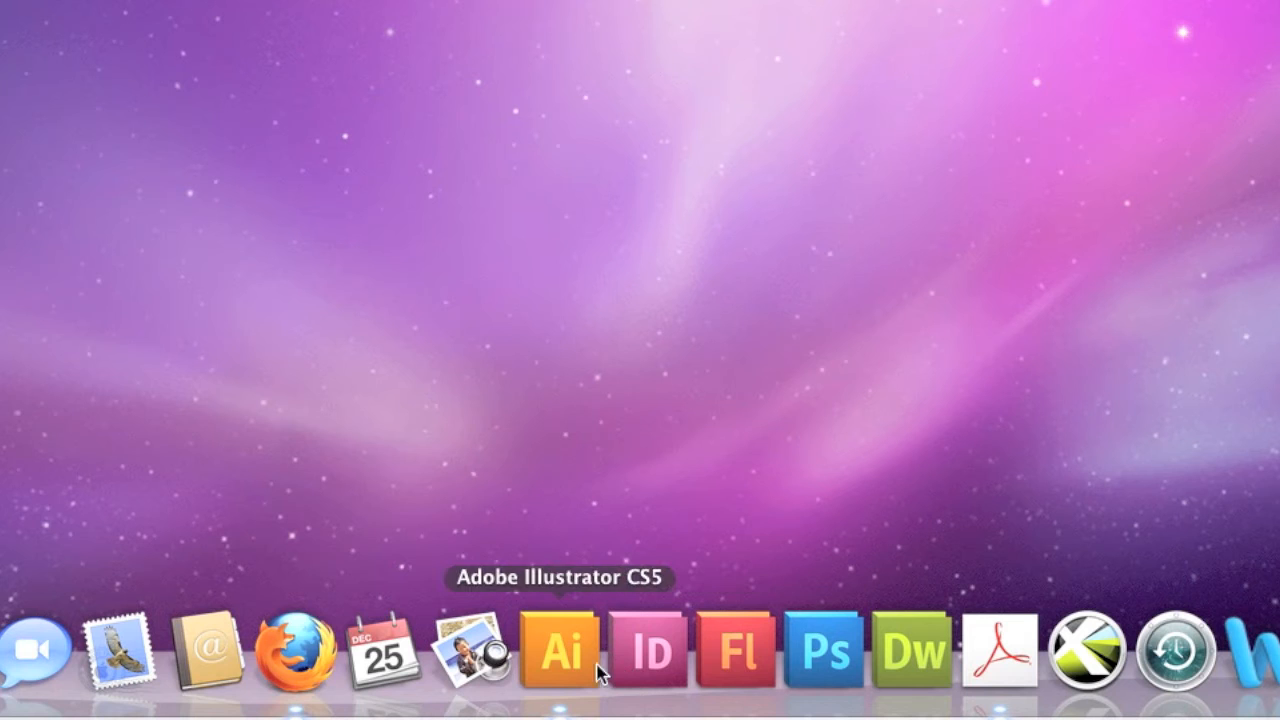
pyautogui.moveTo(384, 660)
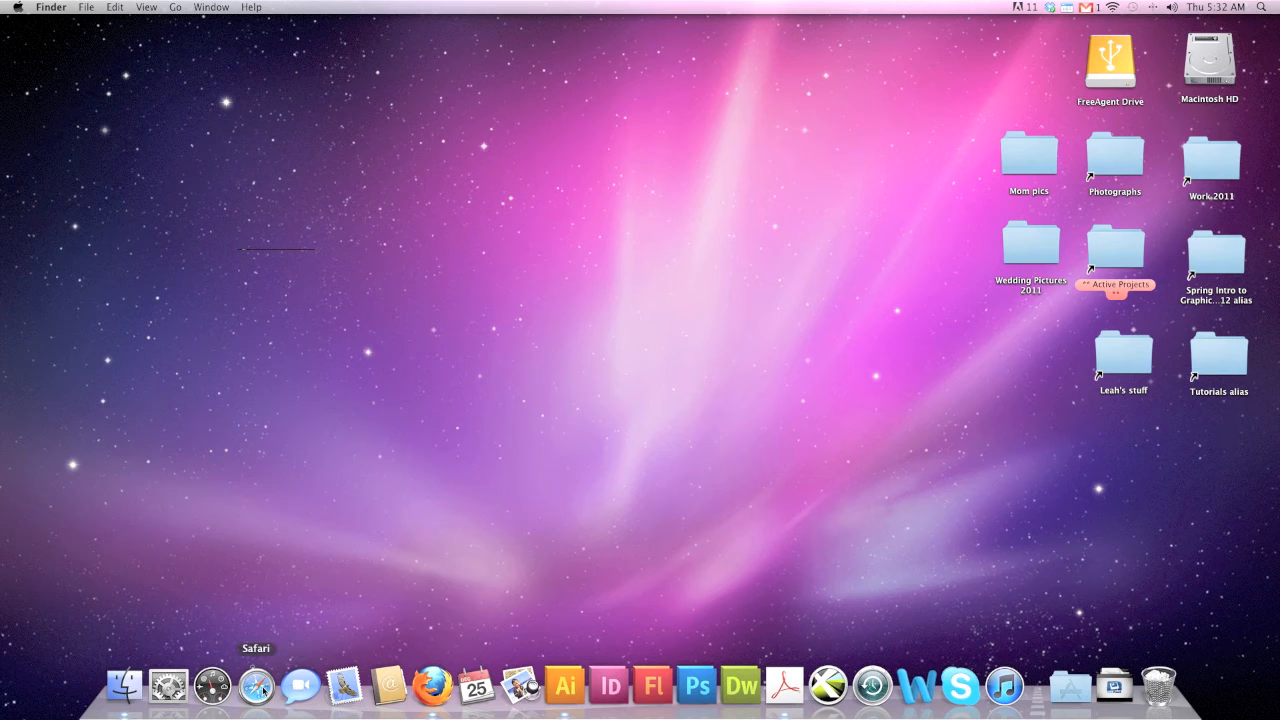
pyautogui.moveTo(784, 684)
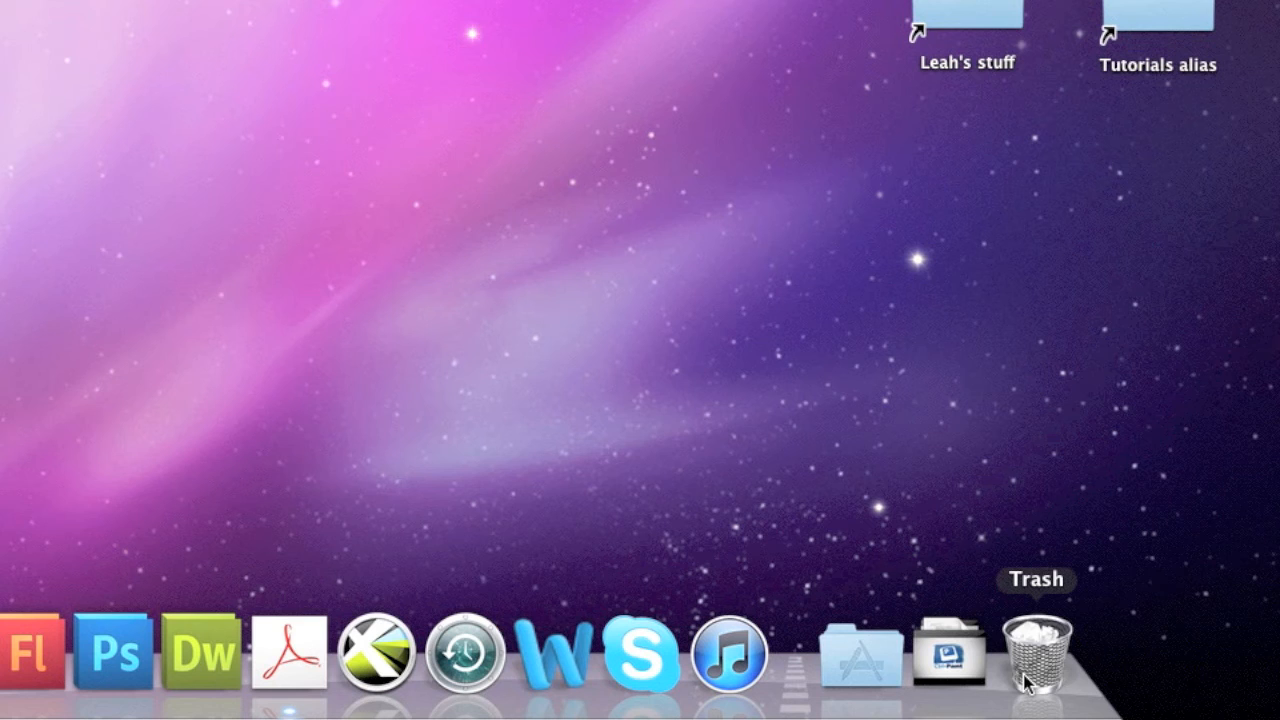
pyautogui.moveTo(944, 660)
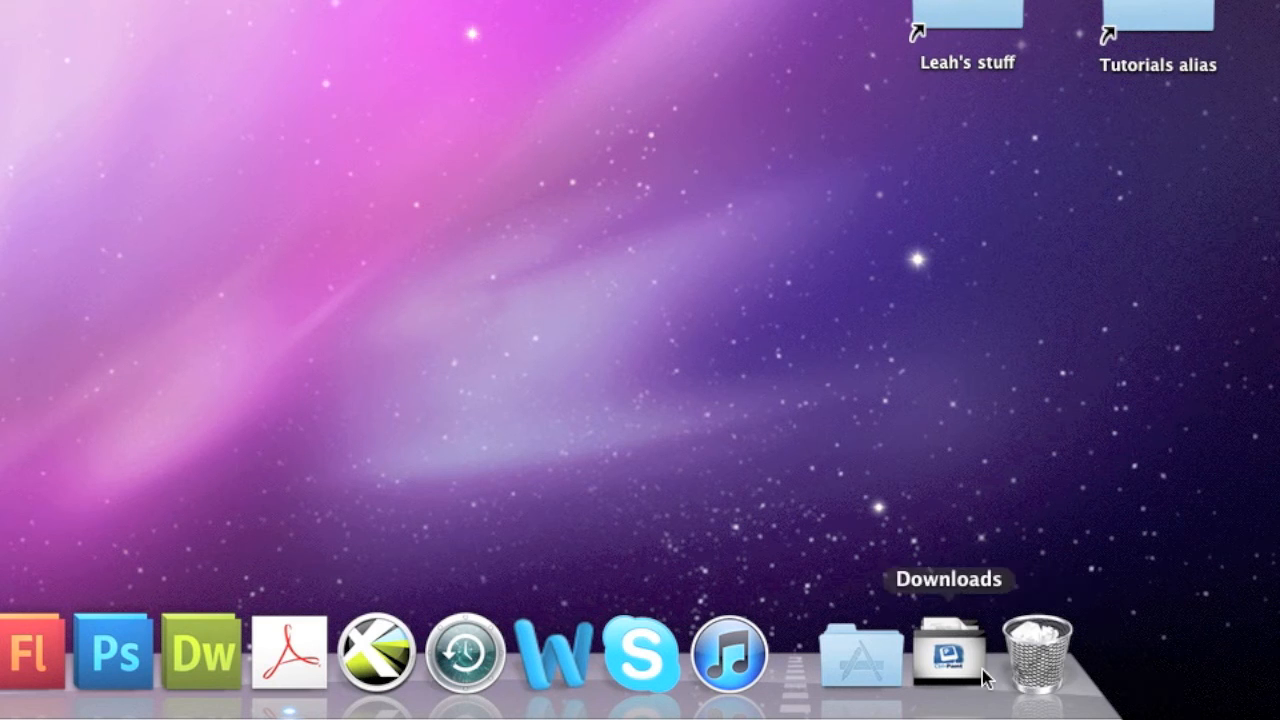
pyautogui.moveTo(860, 660)
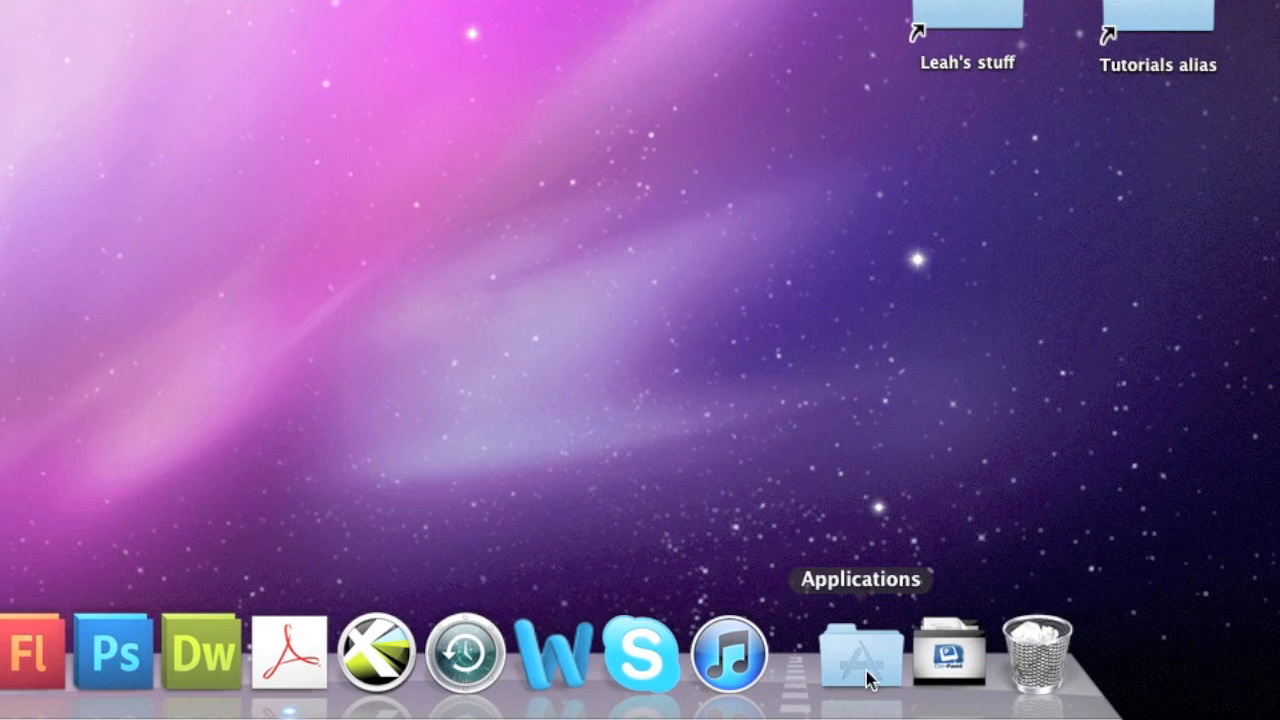
pyautogui.moveTo(948, 656)
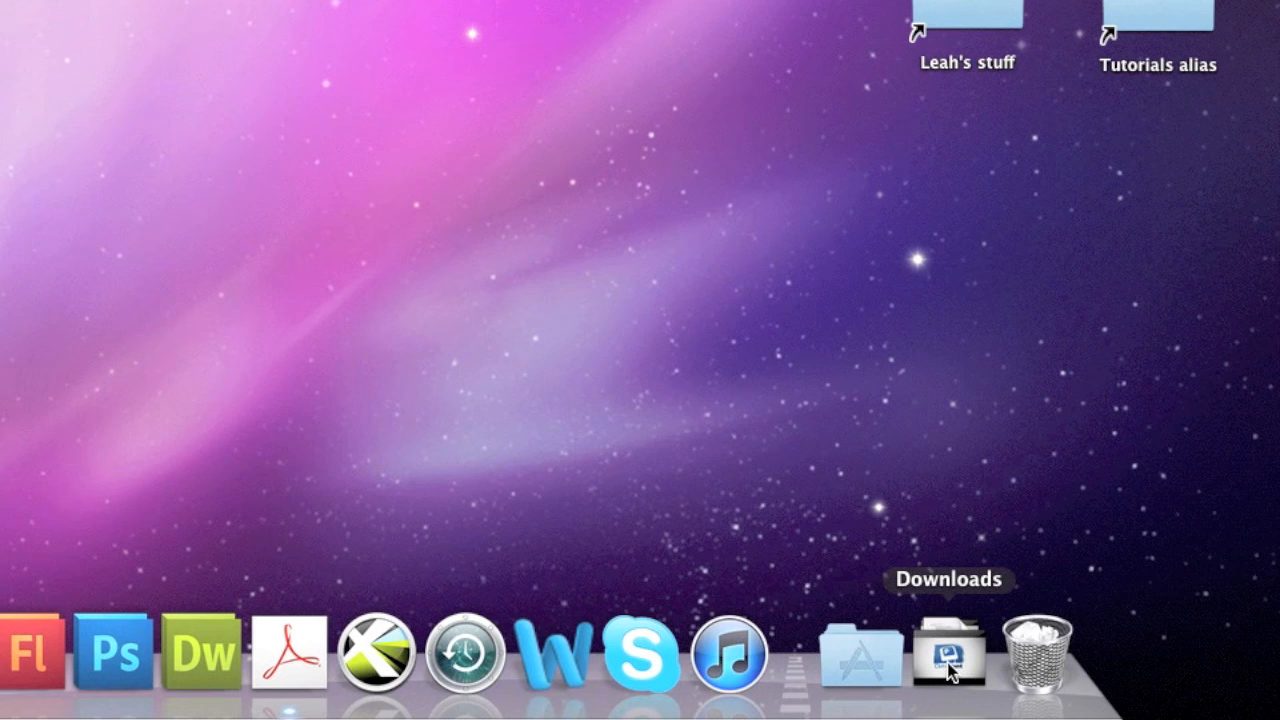
pyautogui.click(944, 656)
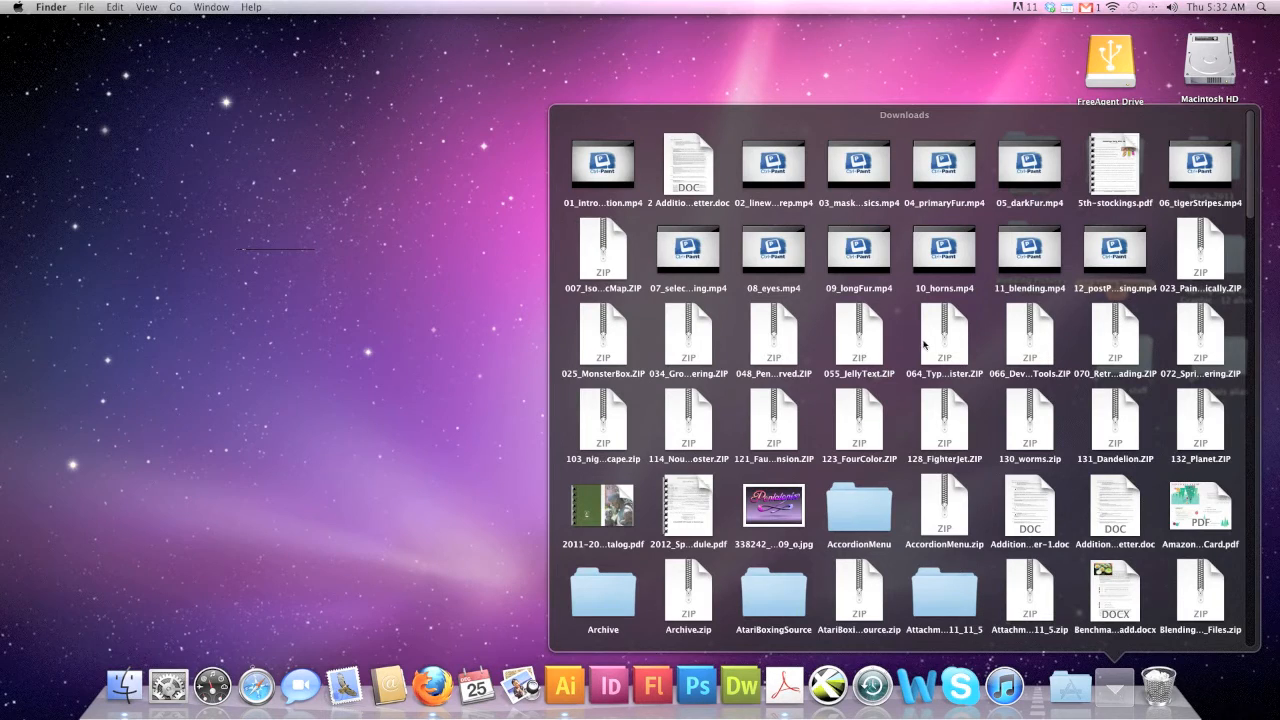
pyautogui.scroll(-3)
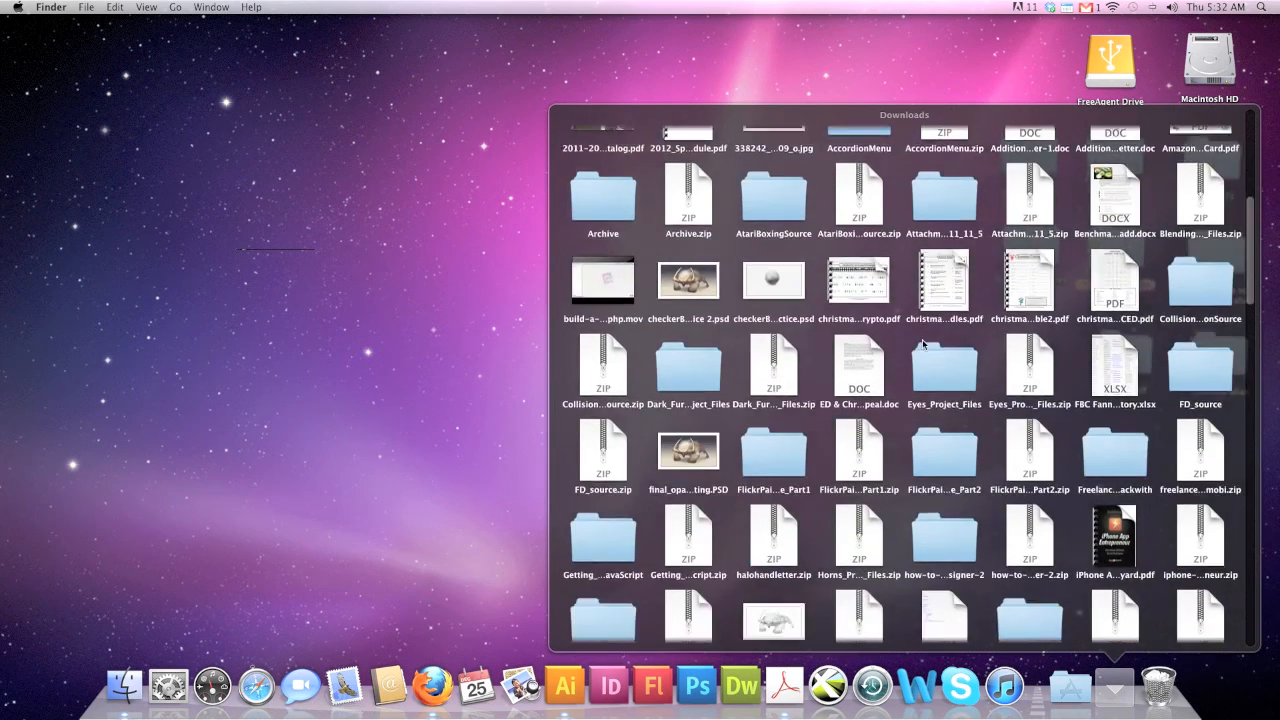
pyautogui.scroll(-3)
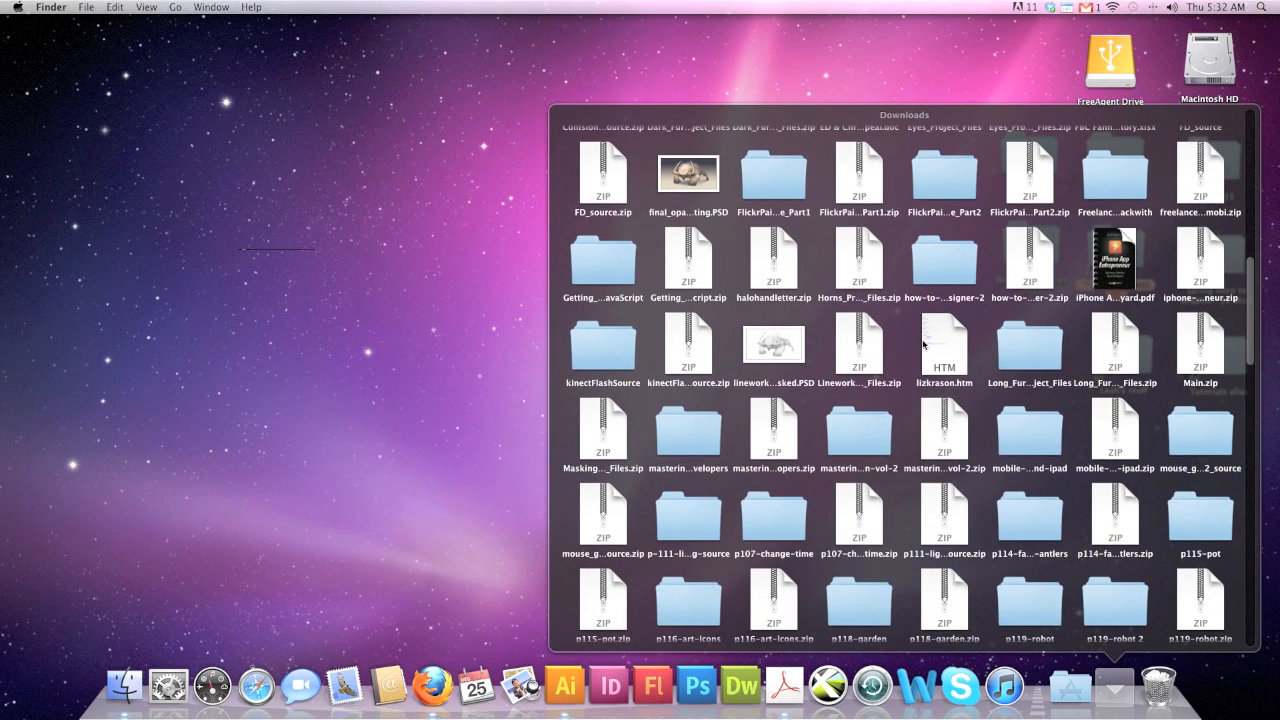
pyautogui.moveTo(1112, 690)
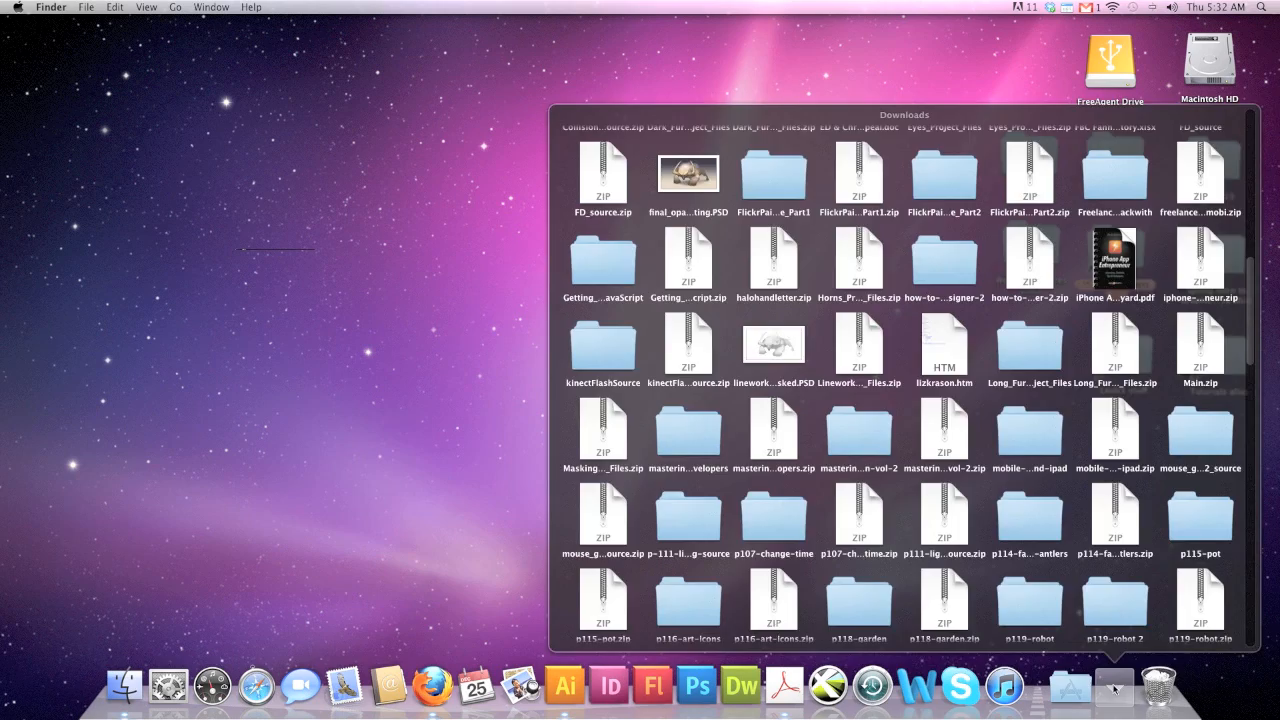